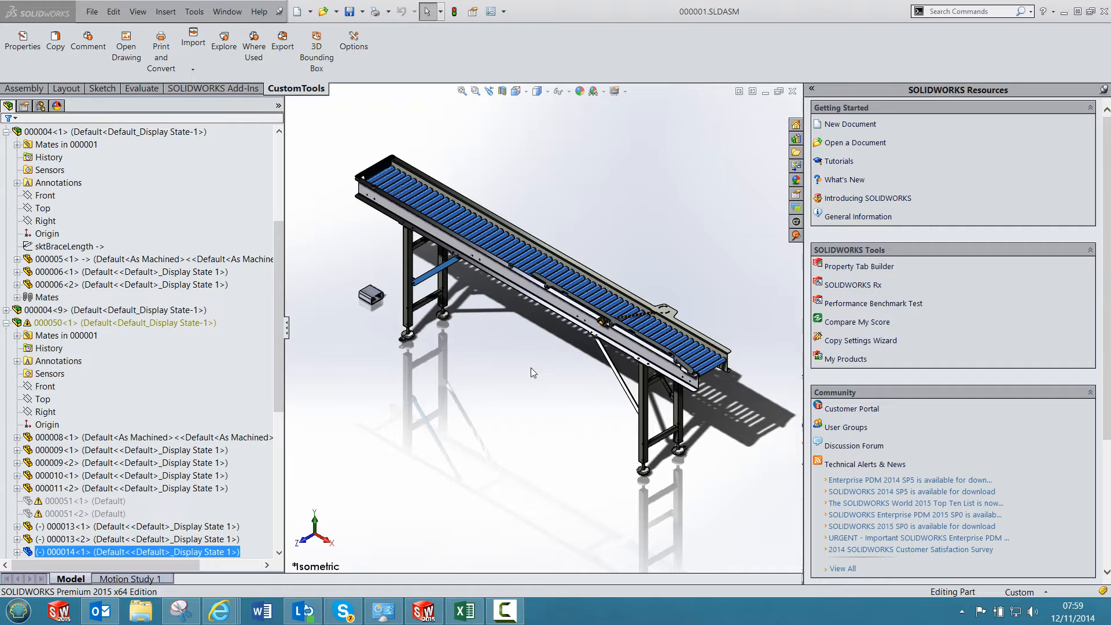
Show part 000014's custom properties with its Item group expanded (round steel, conveyor frame, revision 2)
click(22, 39)
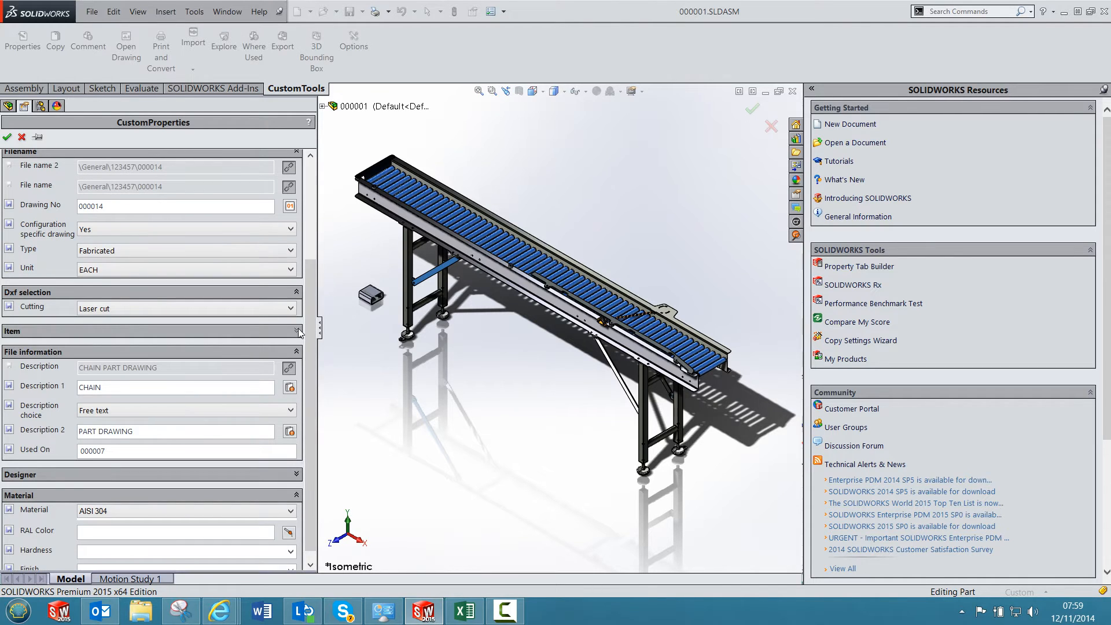
click(296, 331)
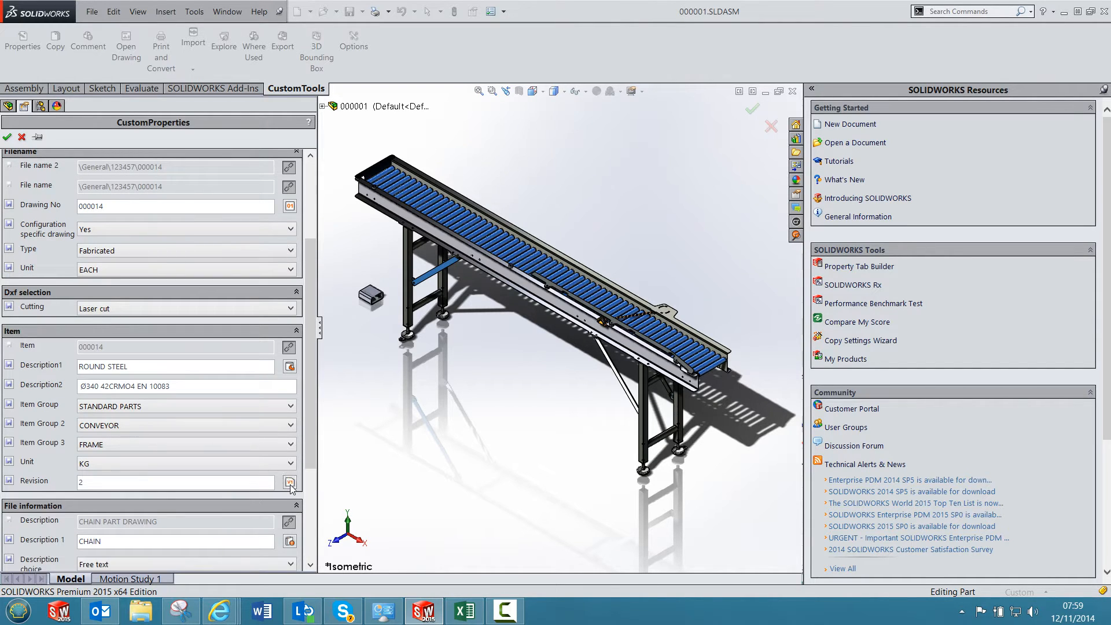
Review the part's two-entry revision history in the Revisions dialog and confirm with OK
click(289, 481)
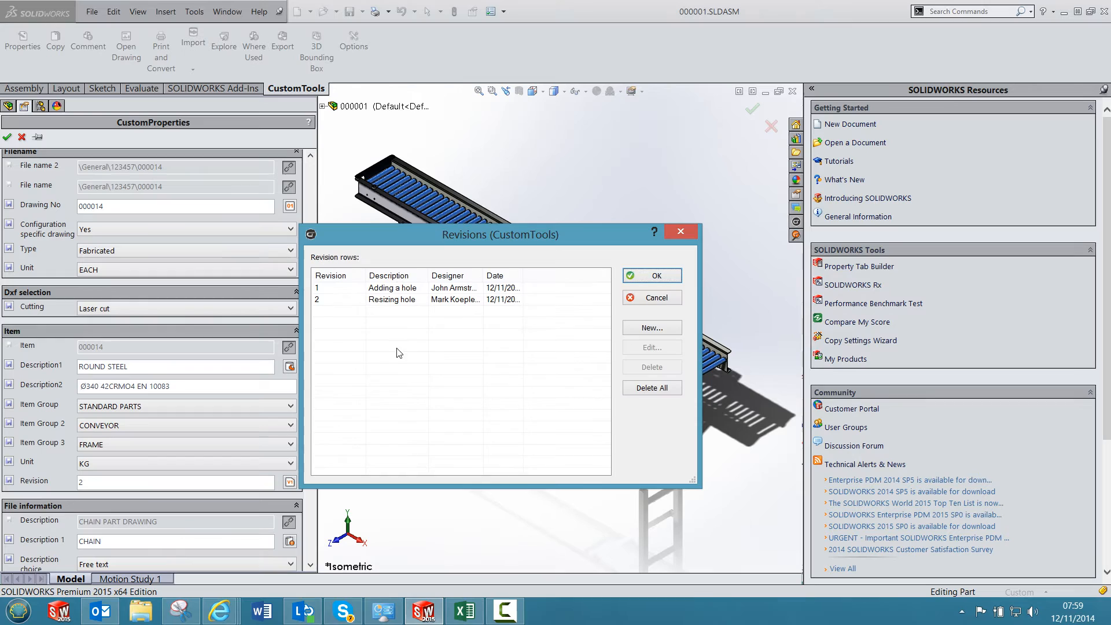
mouse_move(662, 334)
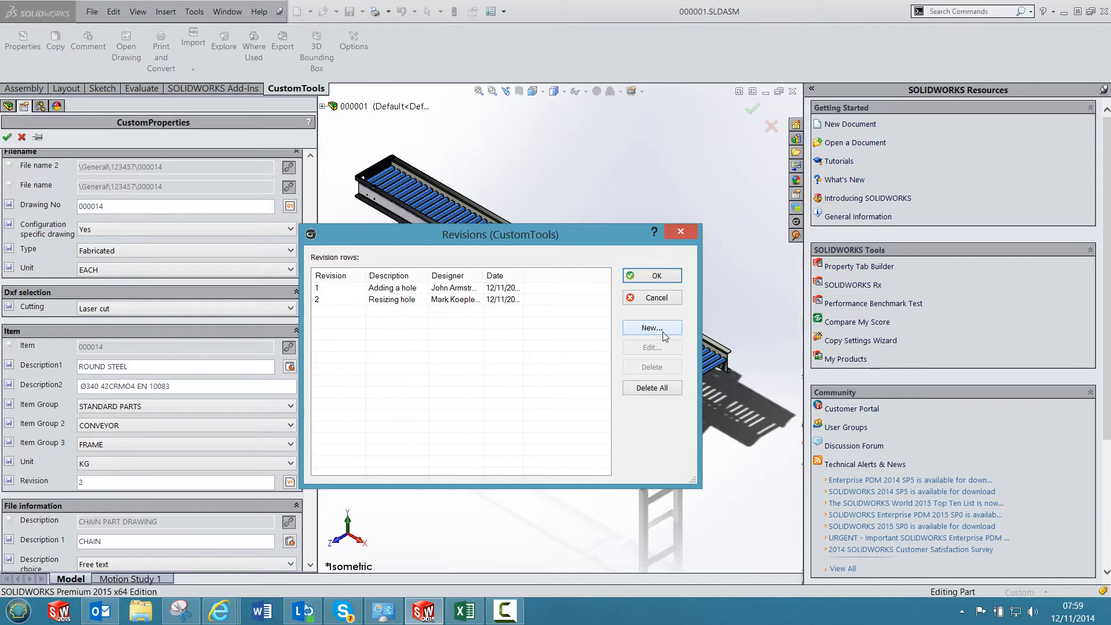
mouse_move(662, 333)
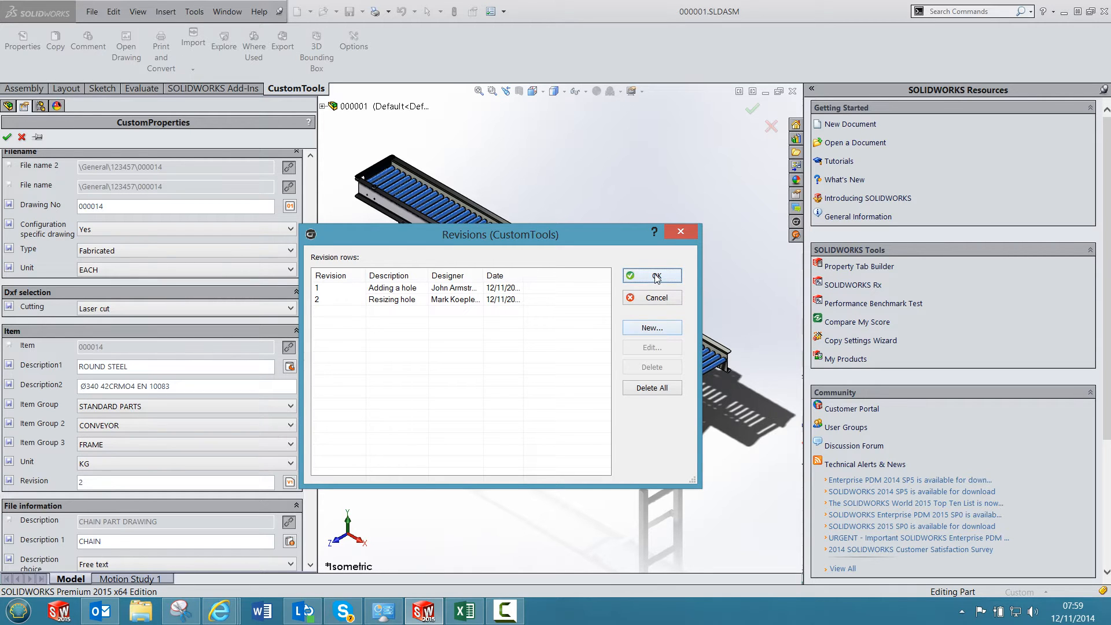
click(653, 275)
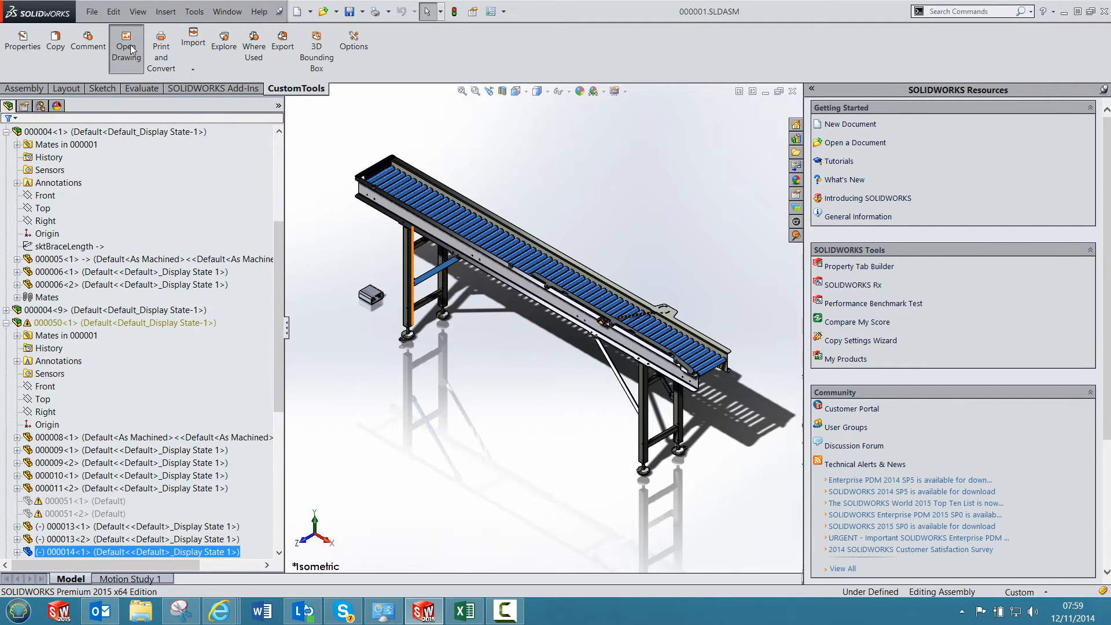
Switch to part 000014's drawing sheet and start the CustomData tool
click(125, 41)
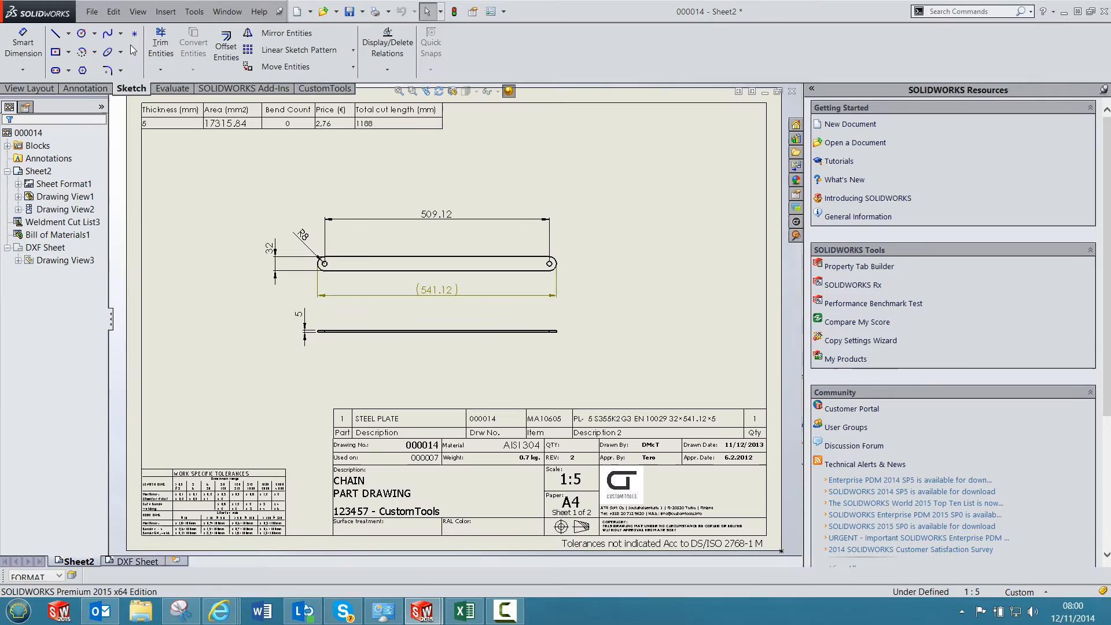
click(324, 88)
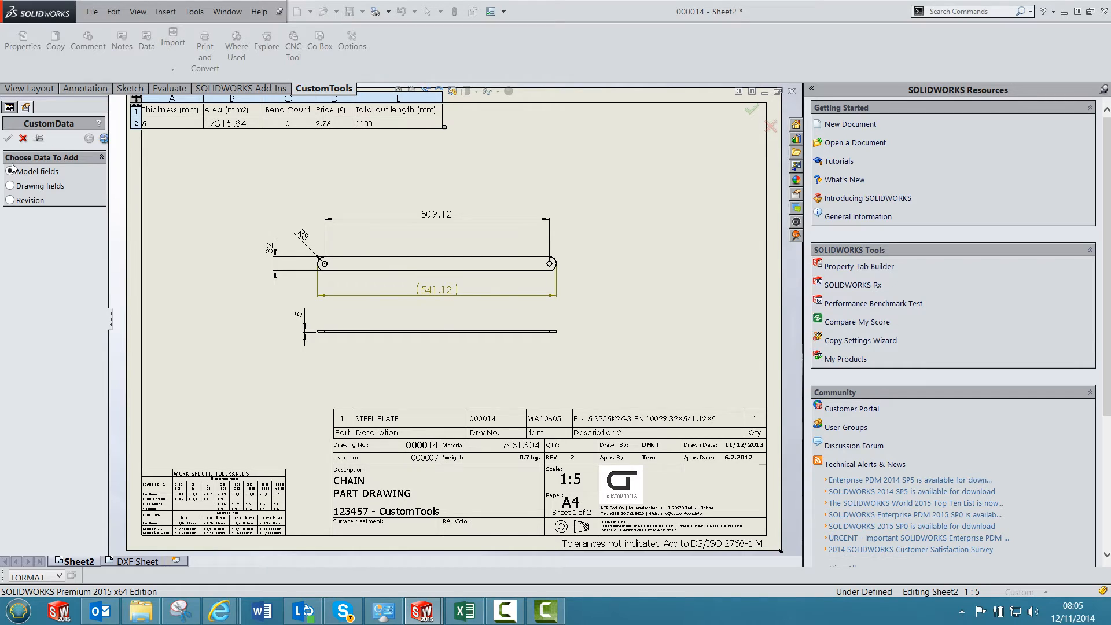
Choose Revision data and set the table to 4 revision rows sourced from the model
click(9, 172)
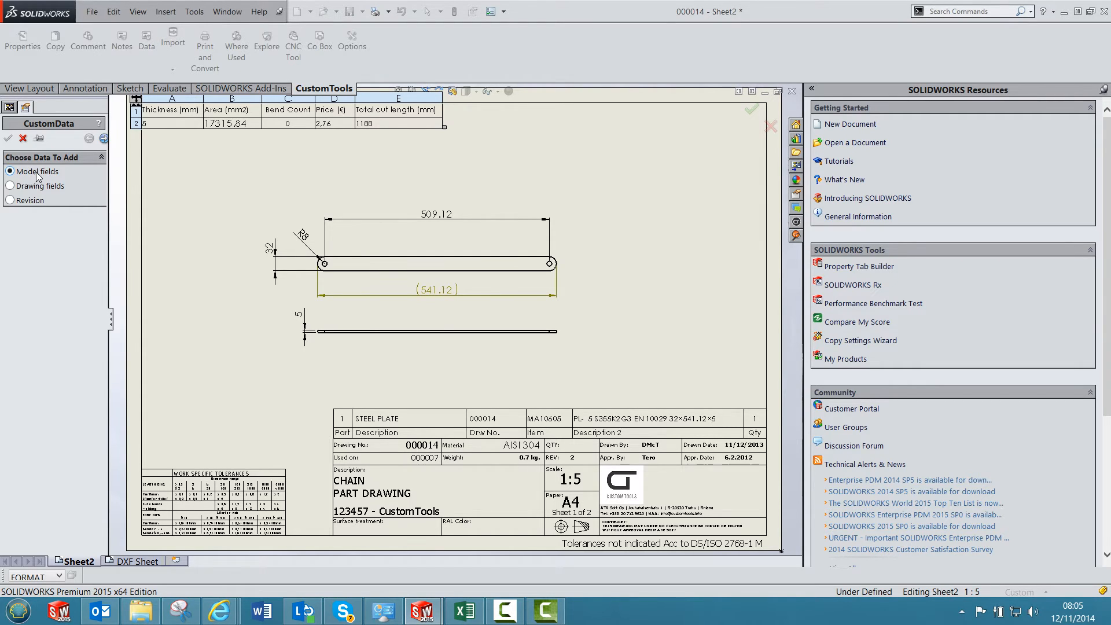
mouse_move(67, 191)
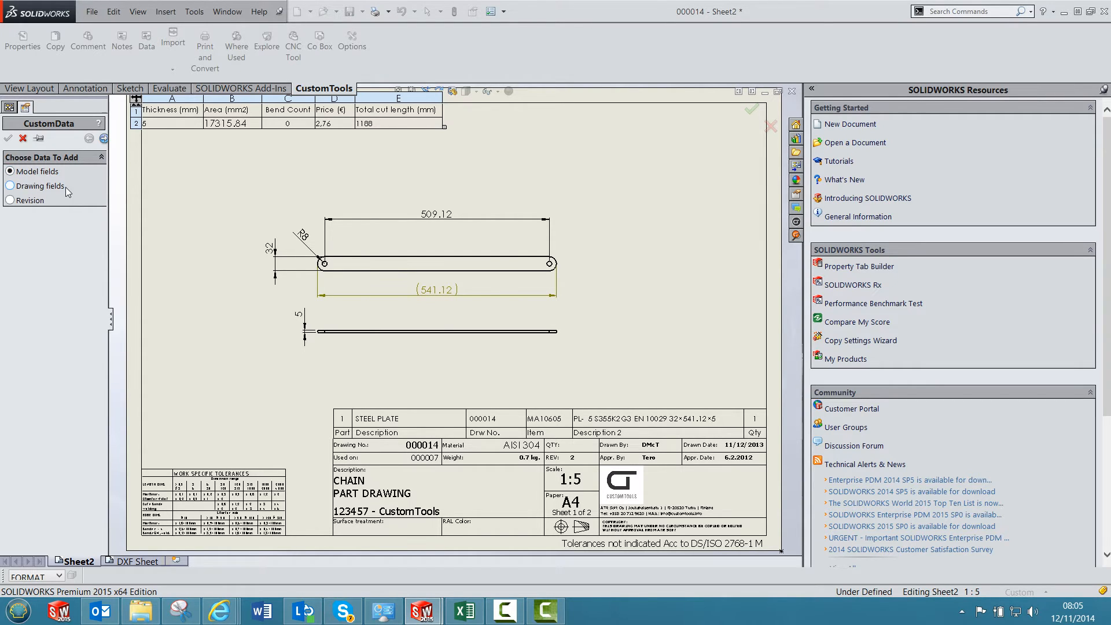
click(9, 201)
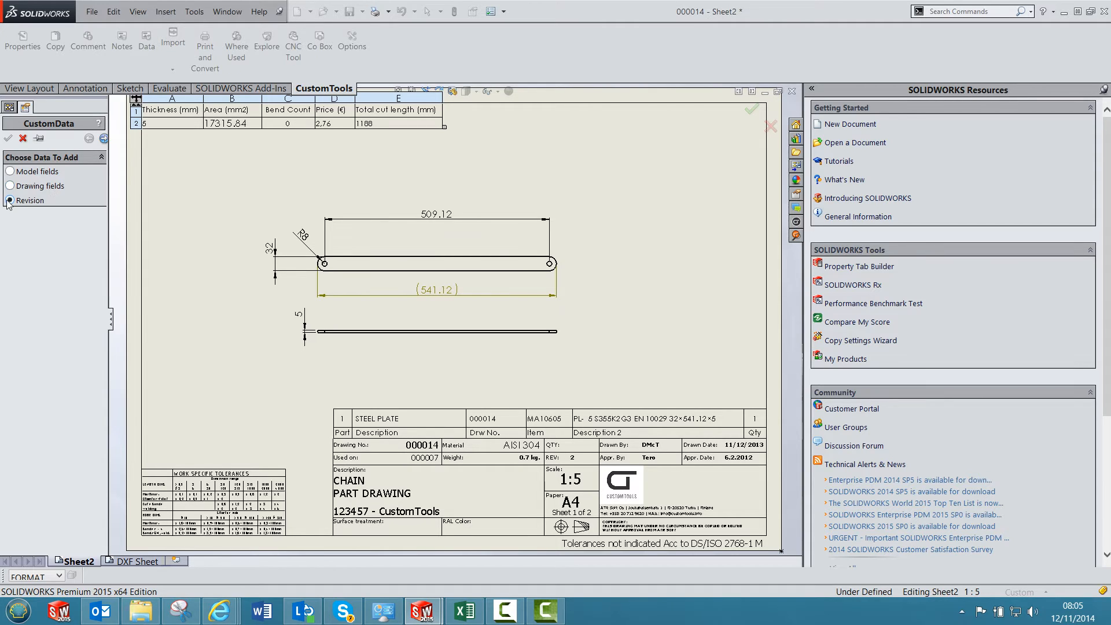
click(9, 200)
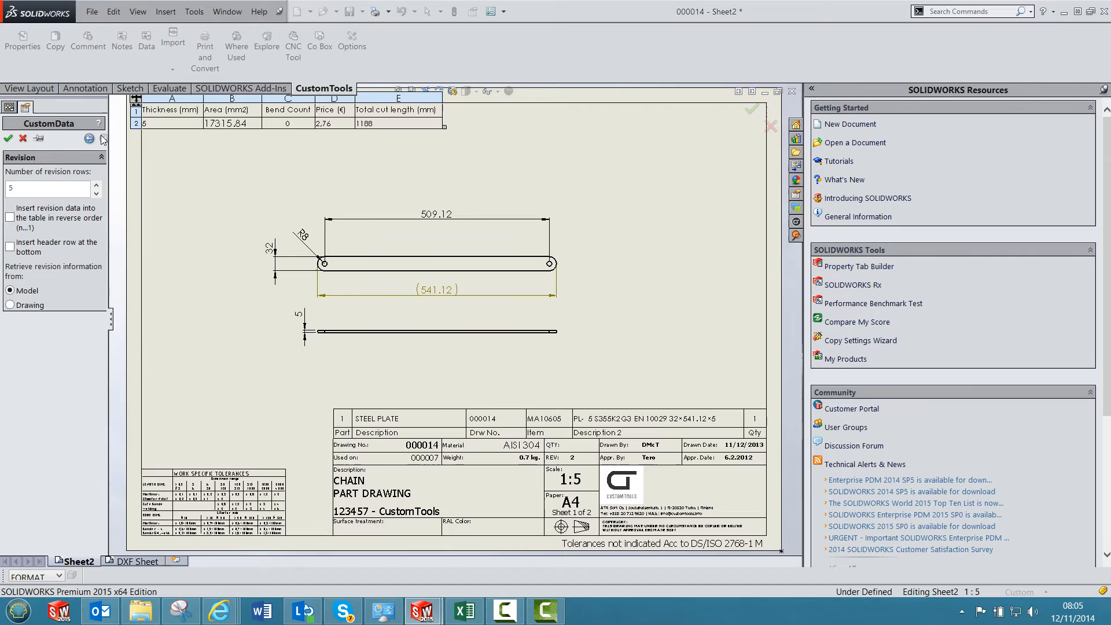
click(96, 193)
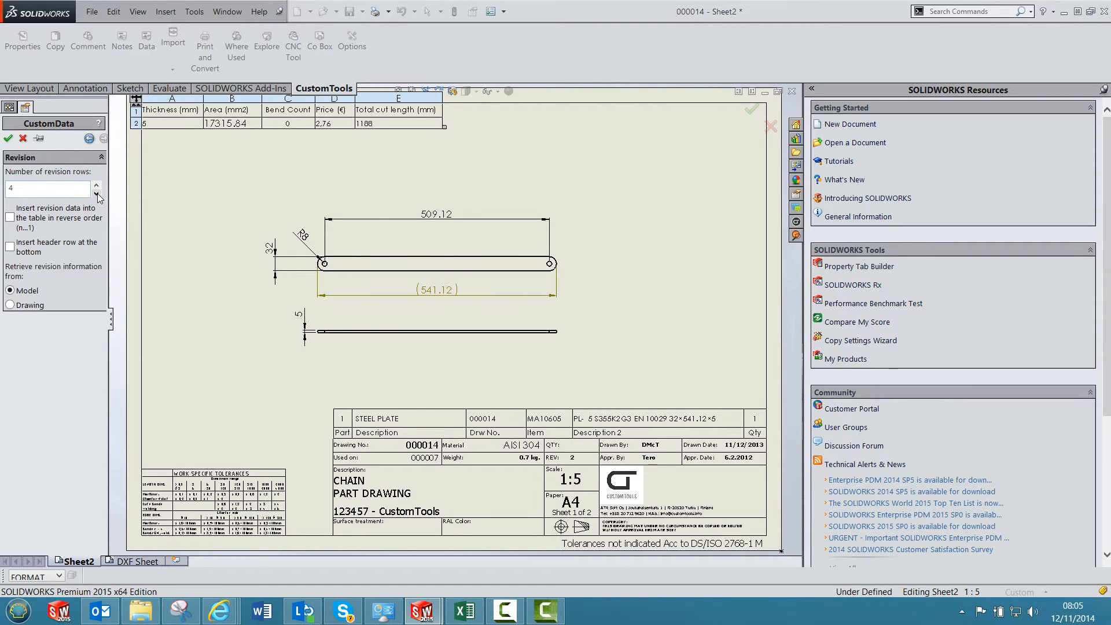